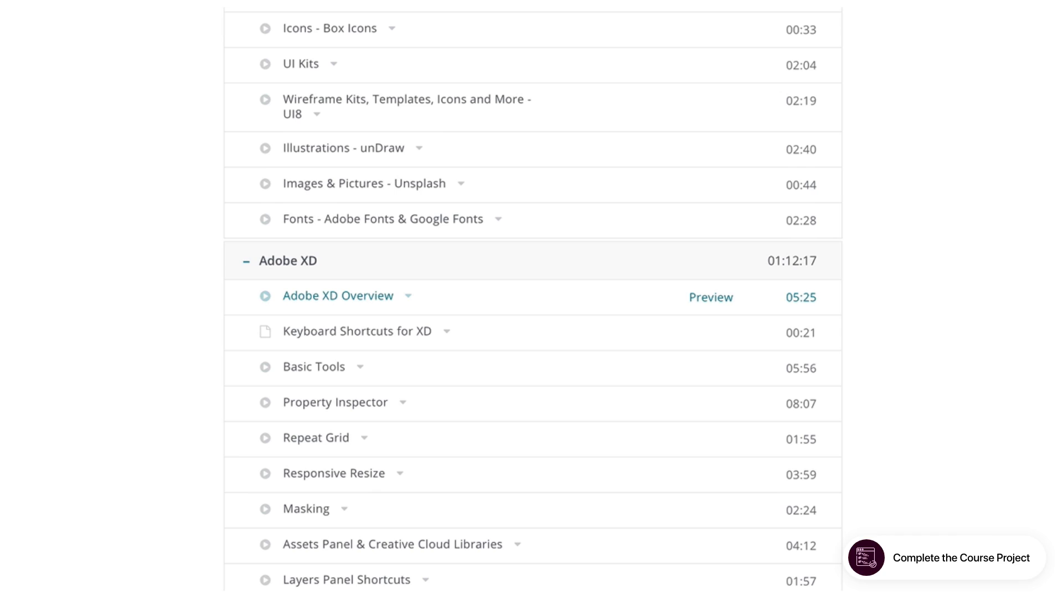
{"action": "scroll", "scroll_direction": "down", "scroll_amount": 3}
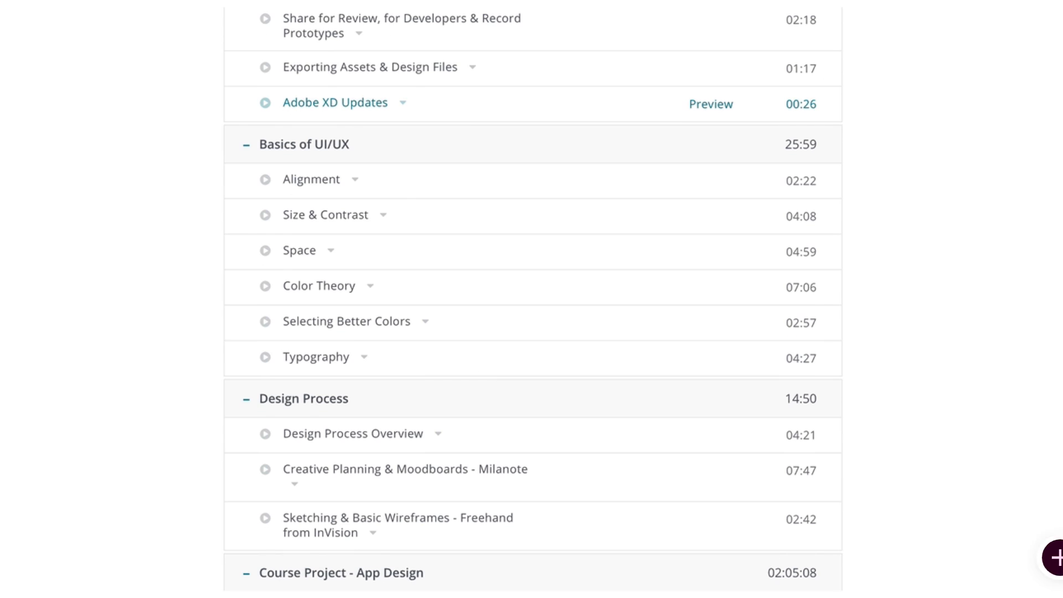
{"action": "scroll", "scroll_direction": "down", "scroll_amount": 3}
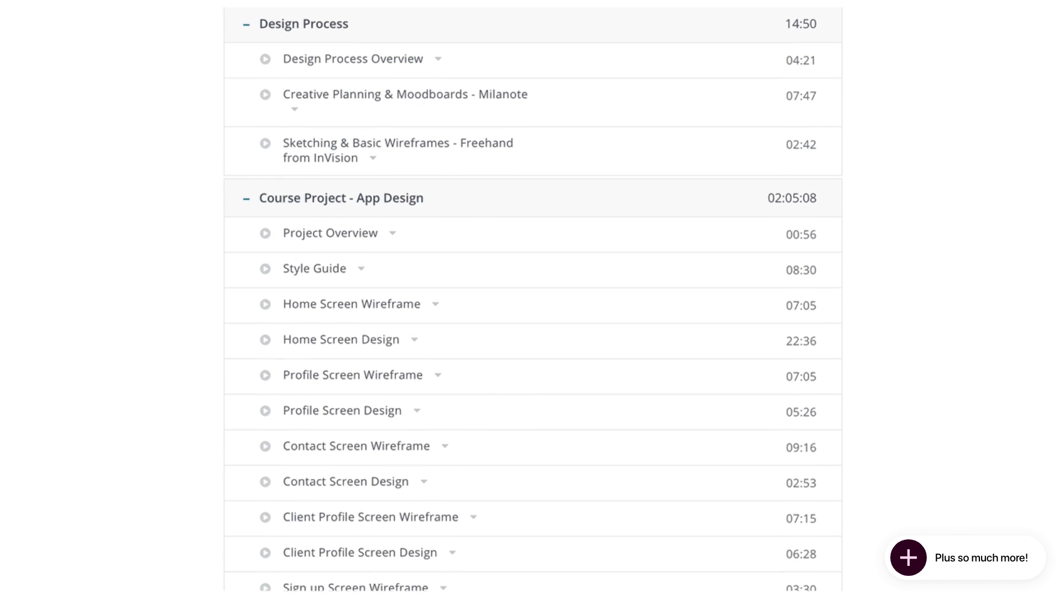
{"action": "scroll", "scroll_direction": "down", "scroll_amount": 3}
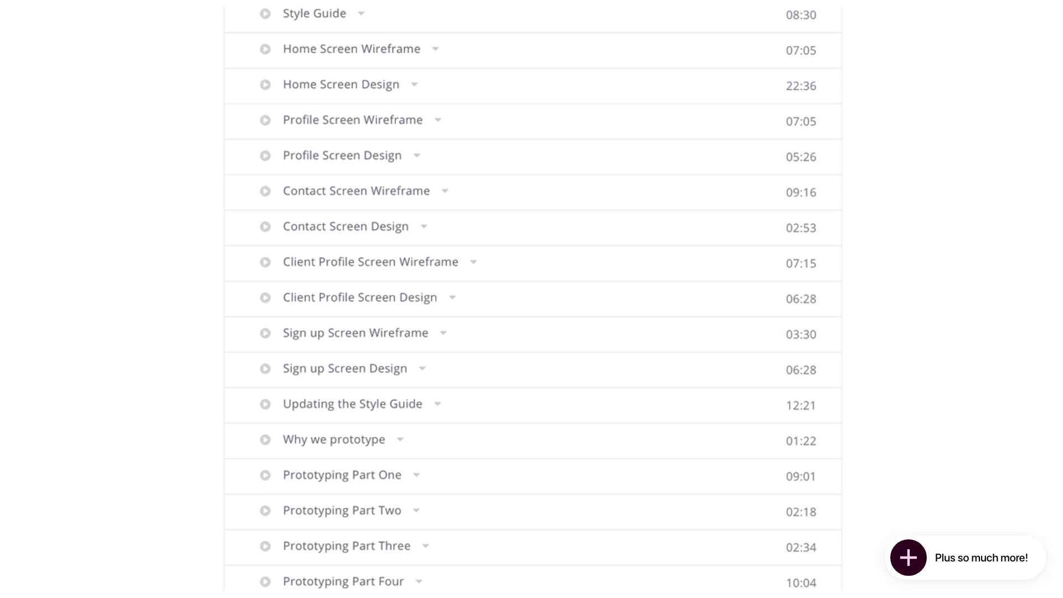